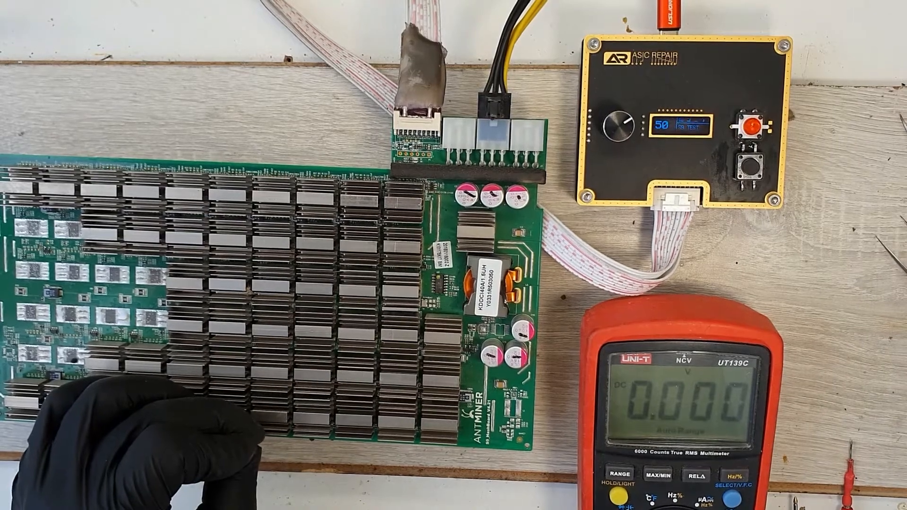
click(756, 129)
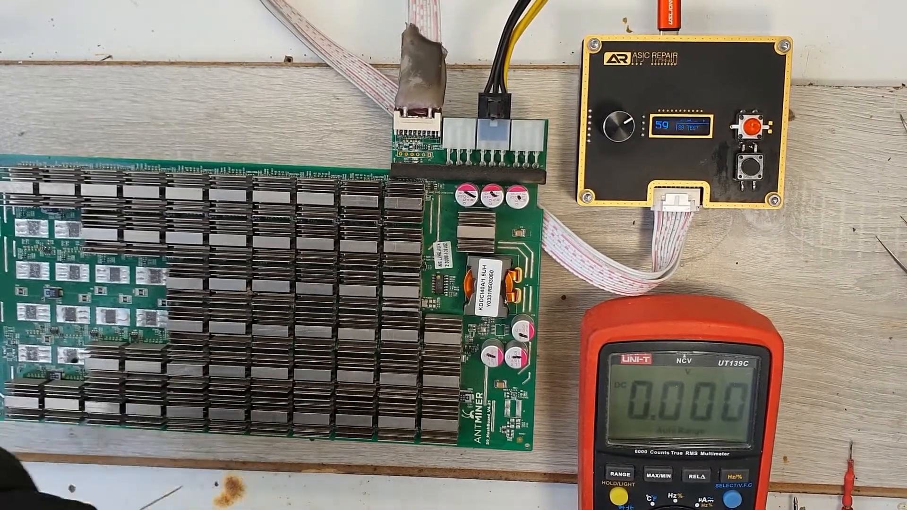
click(751, 122)
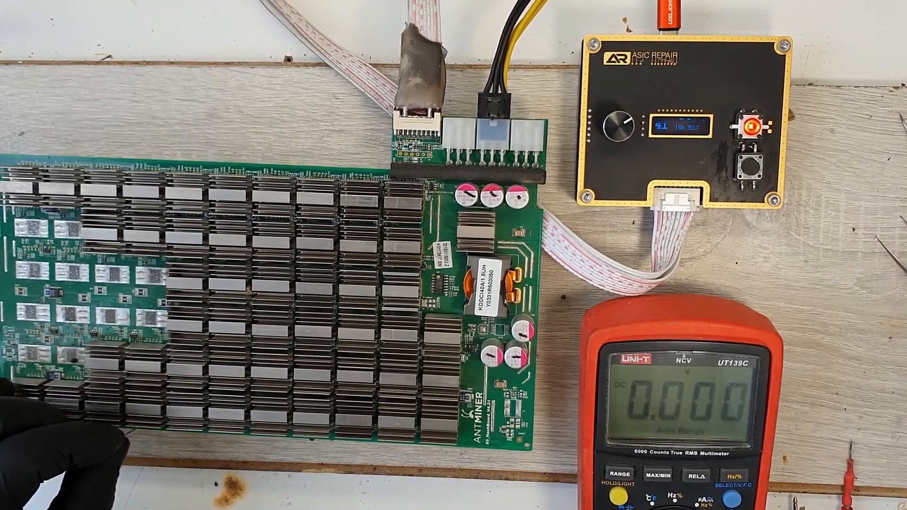
click(751, 125)
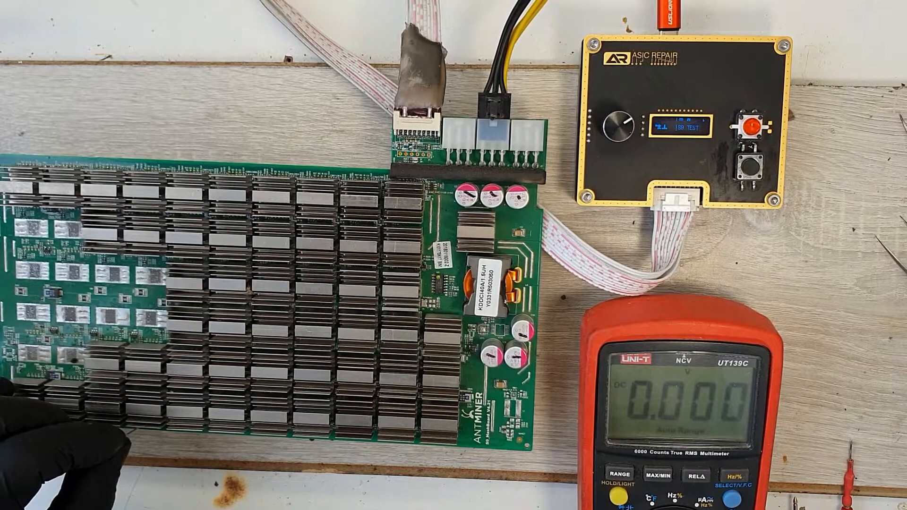
click(751, 131)
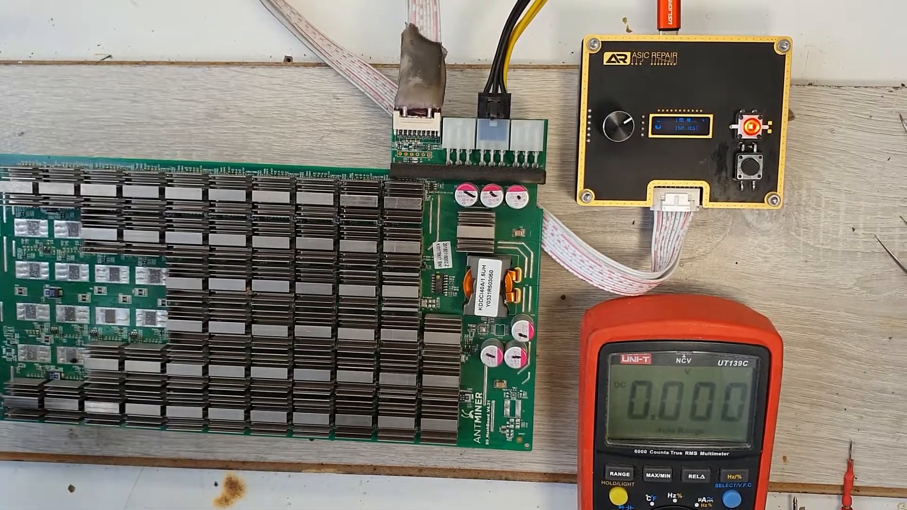